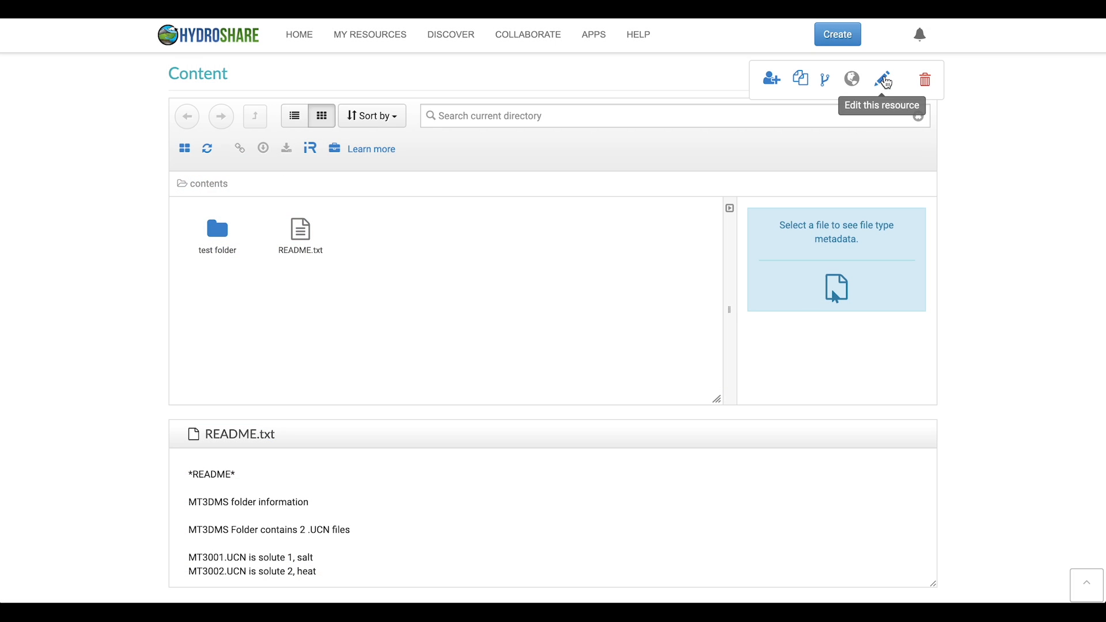
Switch the Teaching Test Resource into edit mode and scroll to its contents grid.
{"action": "left_click", "coordinate": [883, 79]}
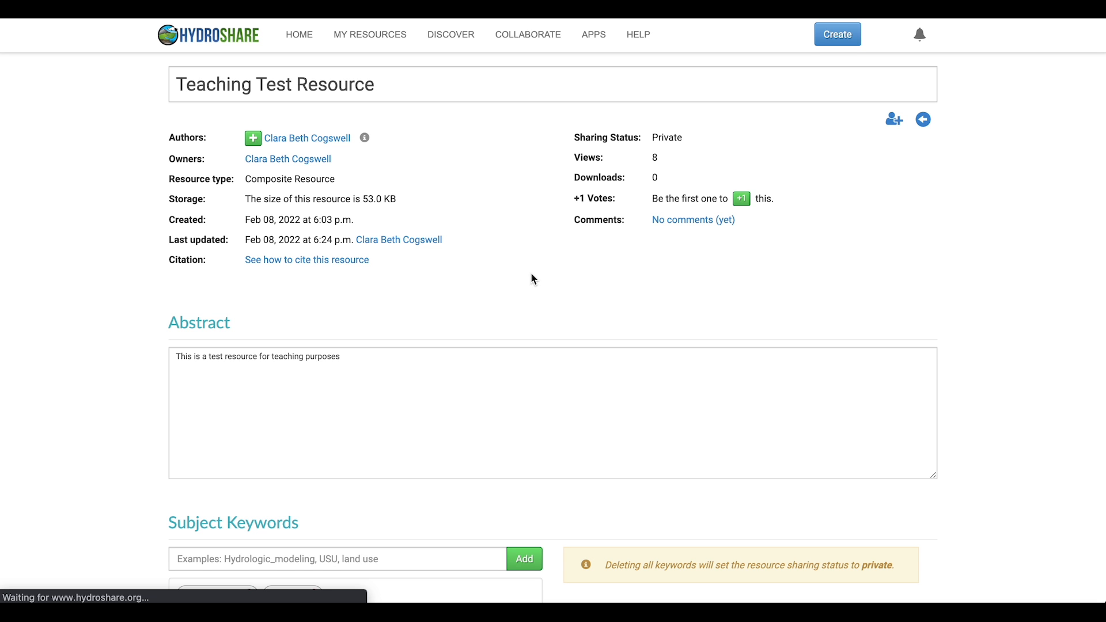
{"action": "scroll", "scroll_direction": "down", "scroll_amount": 3}
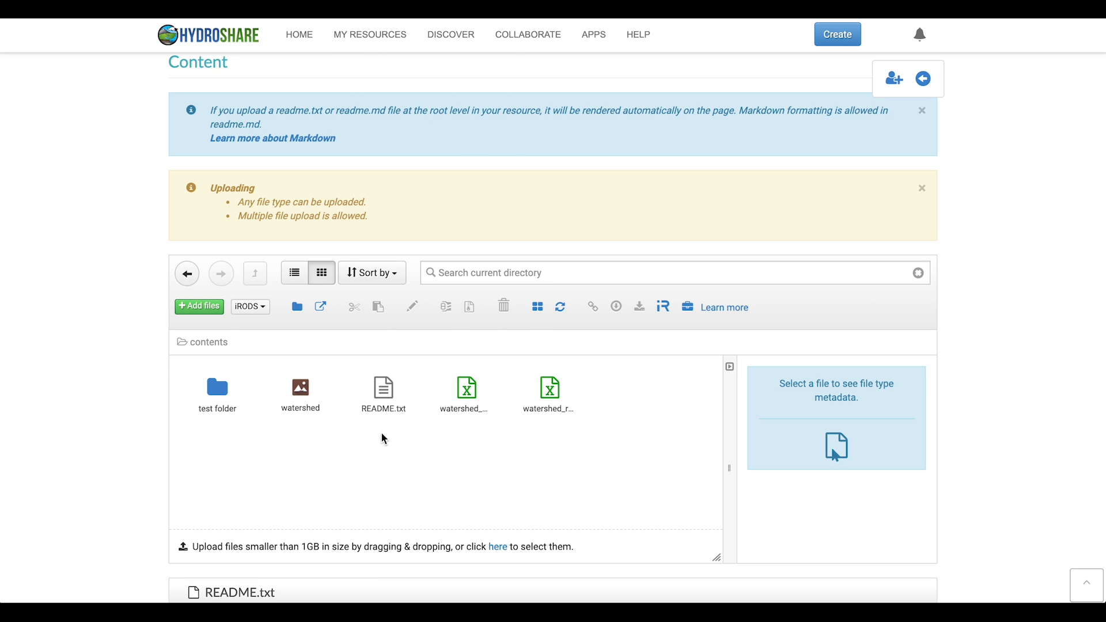
Select the watershed aggregation and review its WGS 84 coordinate system and north, east, south, west extents.
{"action": "left_click", "coordinate": [300, 388]}
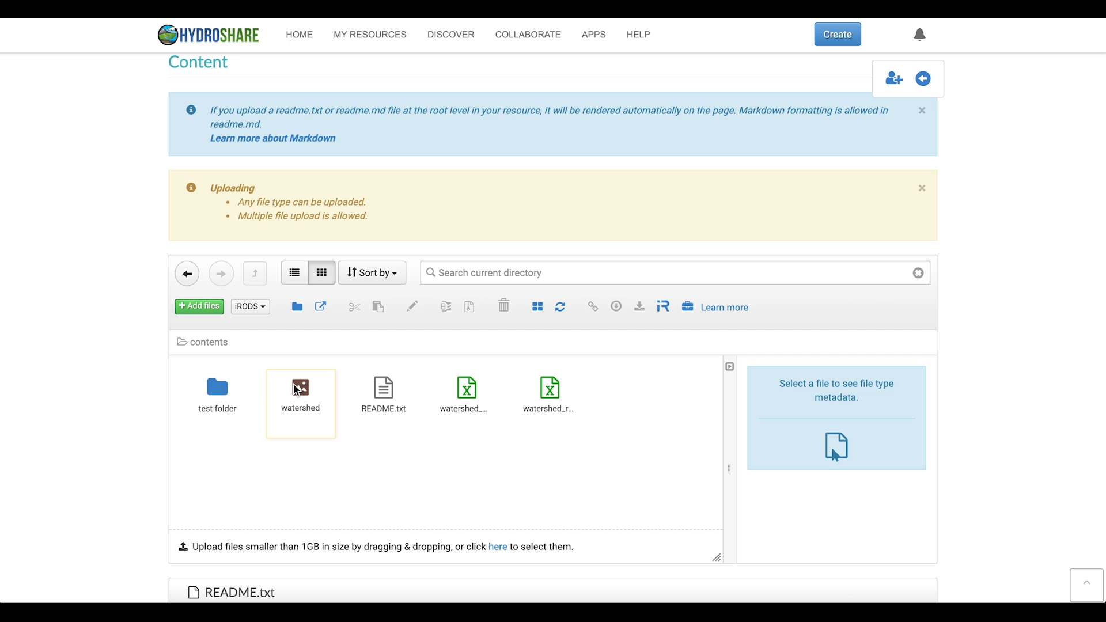
{"action": "left_click", "coordinate": [299, 397]}
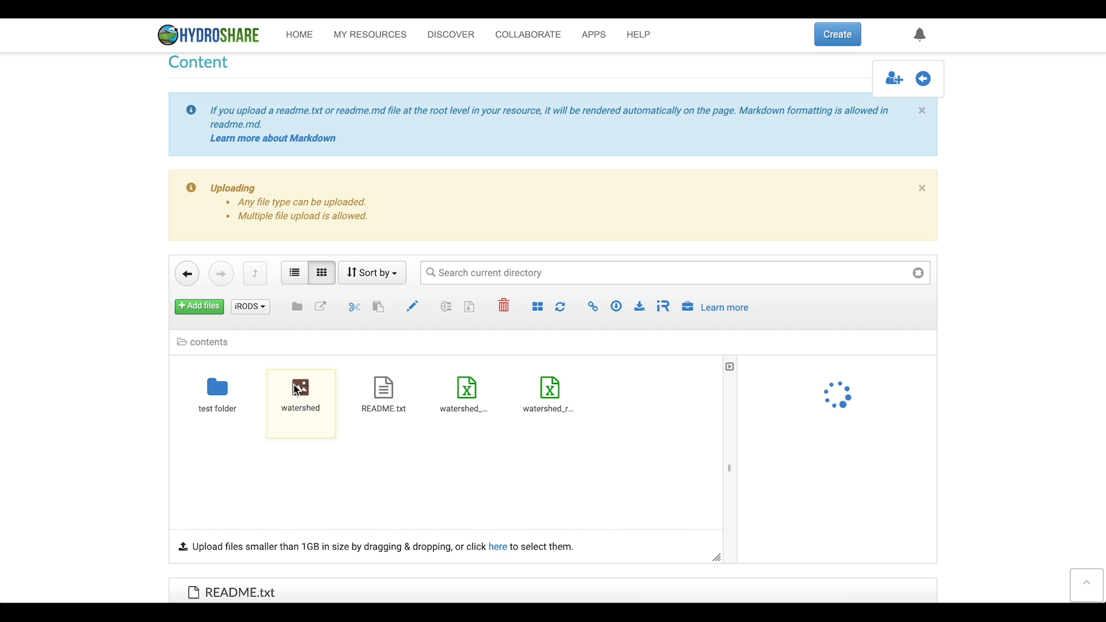
{"action": "left_click", "coordinate": [299, 389]}
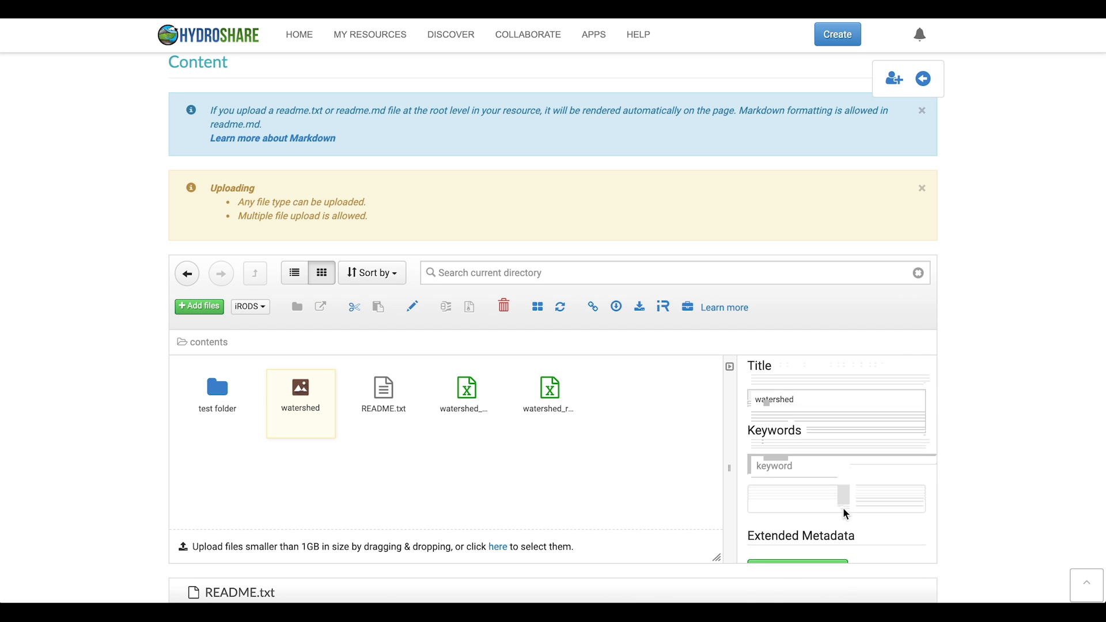
{"action": "scroll", "scroll_direction": "down", "scroll_amount": 3}
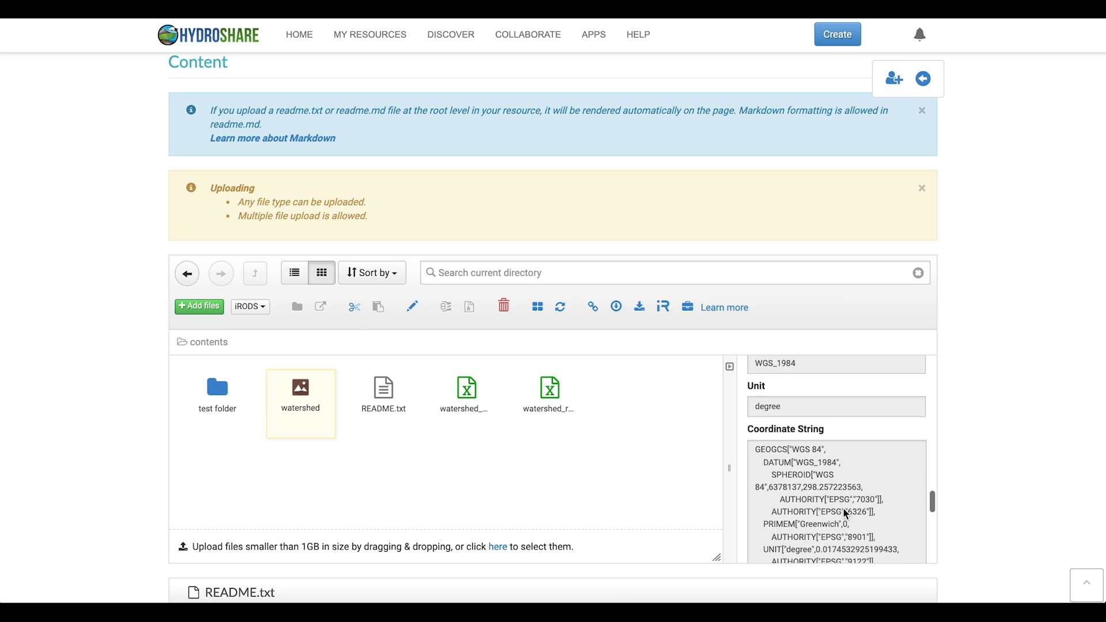
{"action": "scroll", "scroll_direction": "down", "scroll_amount": 3}
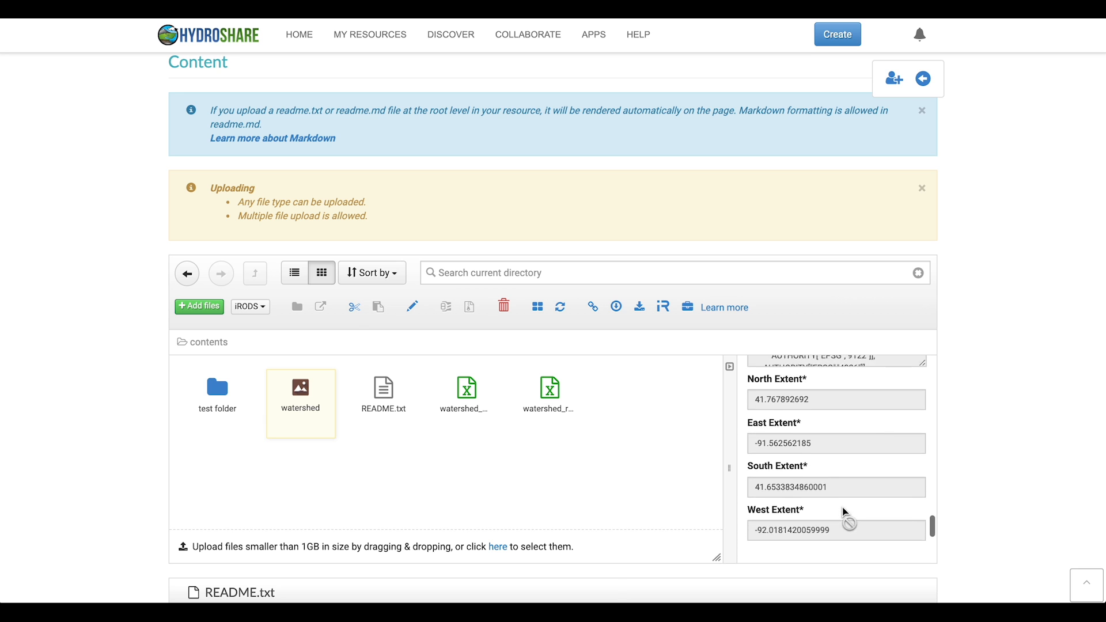
{"action": "scroll", "scroll_direction": "down", "scroll_amount": 3}
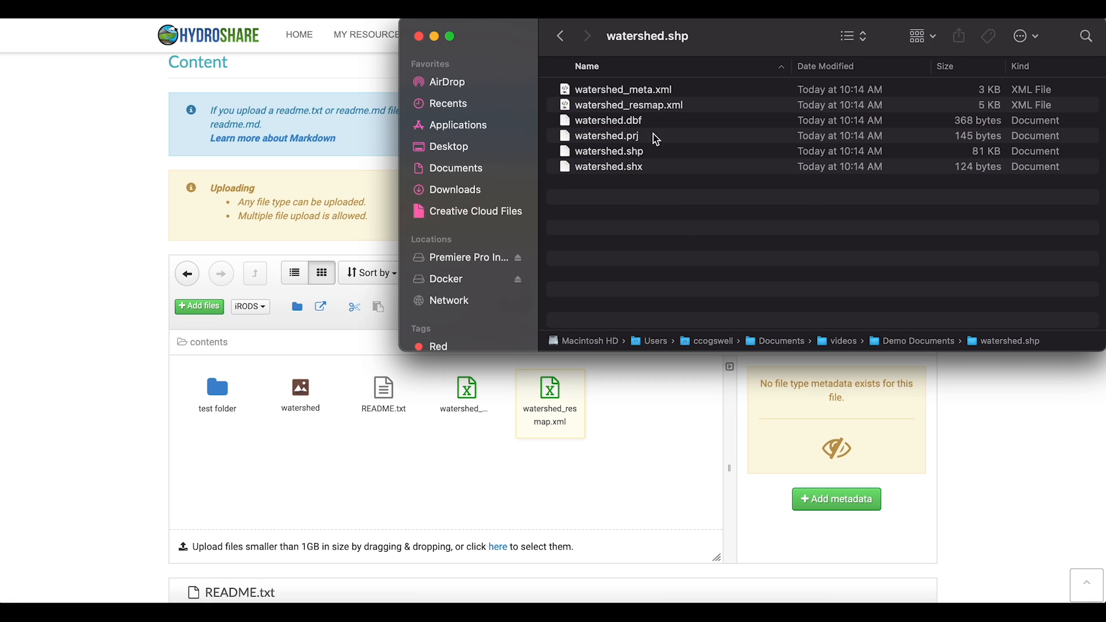
{"action": "left_click", "coordinate": [607, 120]}
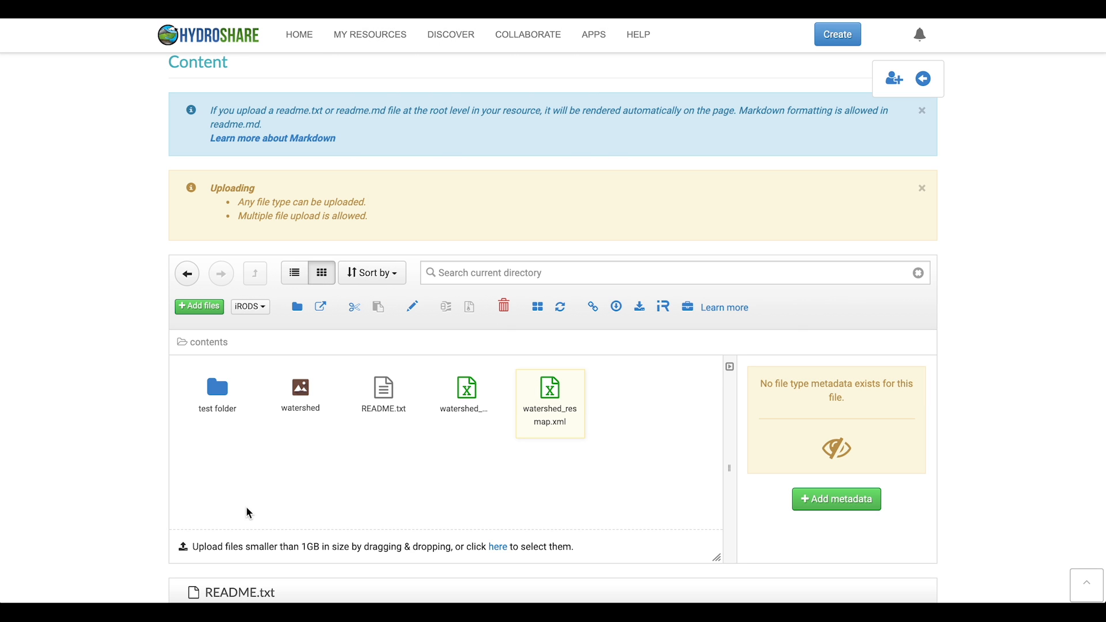
{"action": "mouse_move", "coordinate": [982, 121]}
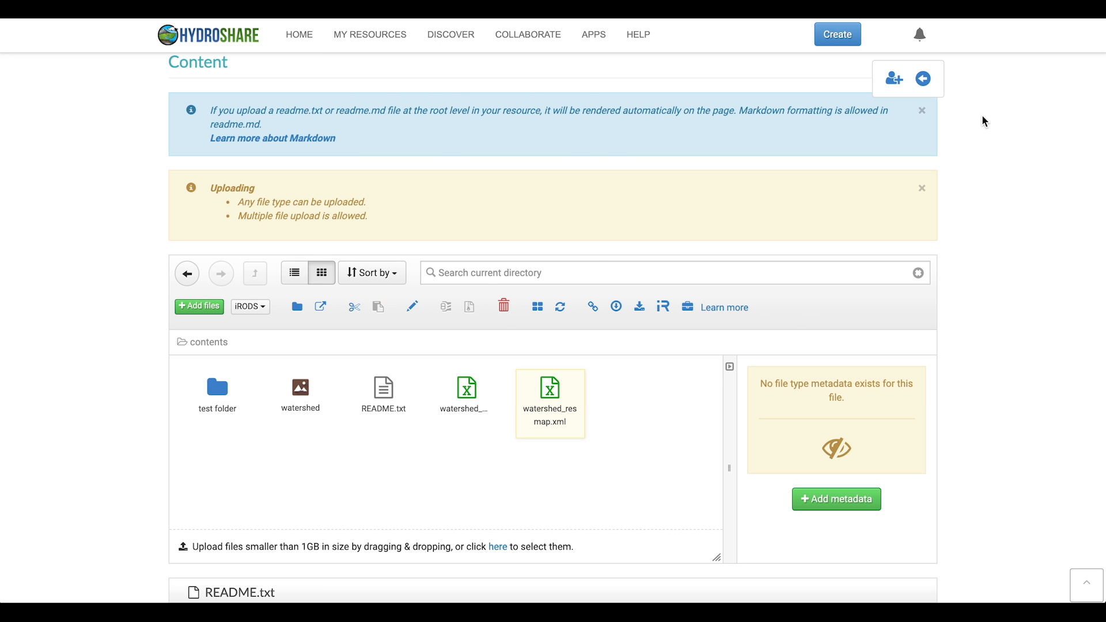
Return to view mode and review the watershed GeographicFeature's spatial coverage and WGS 84 extents.
{"action": "left_click", "coordinate": [922, 79]}
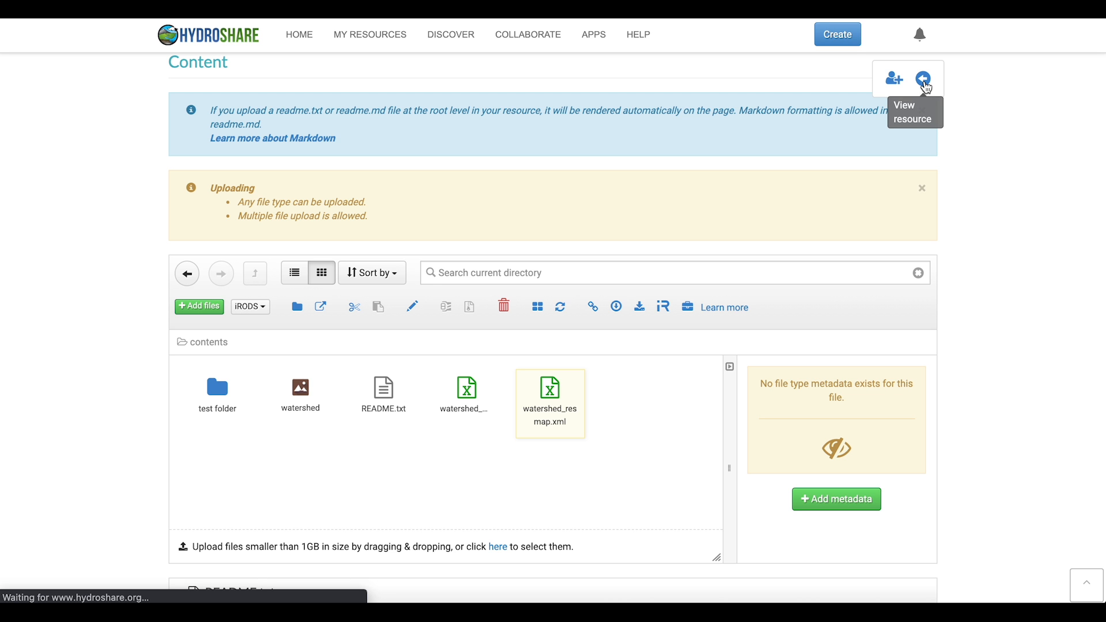
{"action": "left_click", "coordinate": [923, 78]}
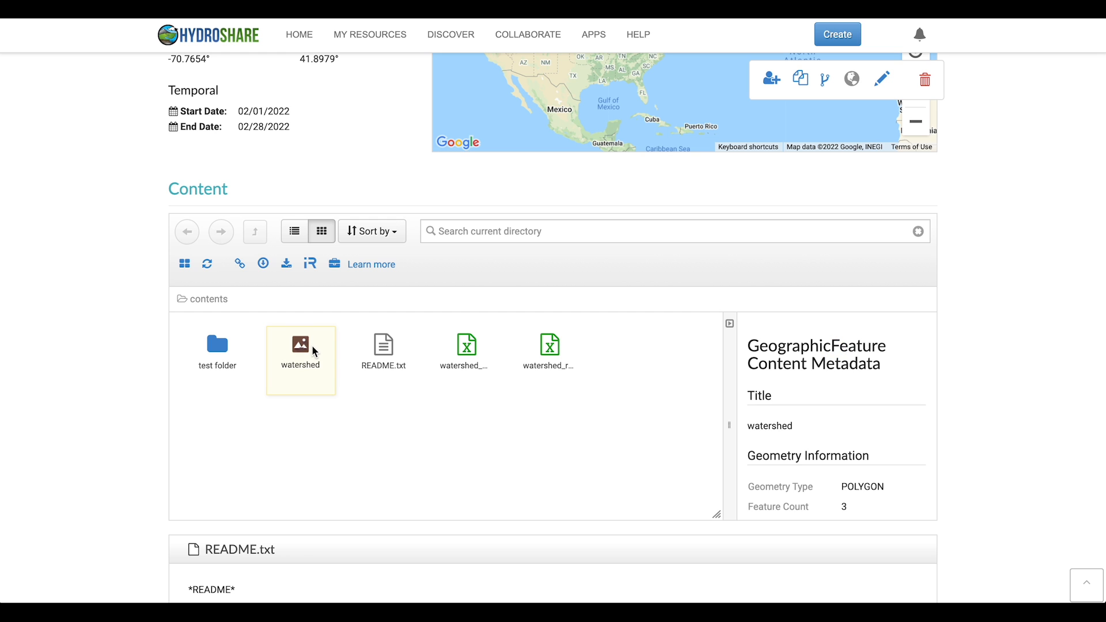
{"action": "scroll", "scroll_direction": "down", "scroll_amount": 3}
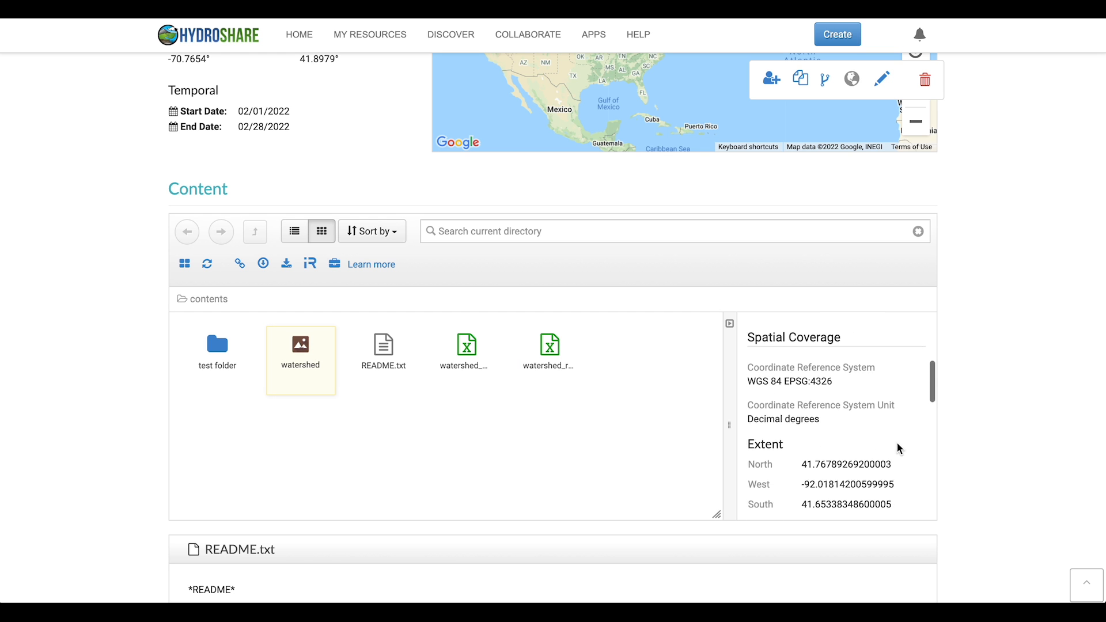
{"action": "scroll", "scroll_direction": "down", "scroll_amount": 3}
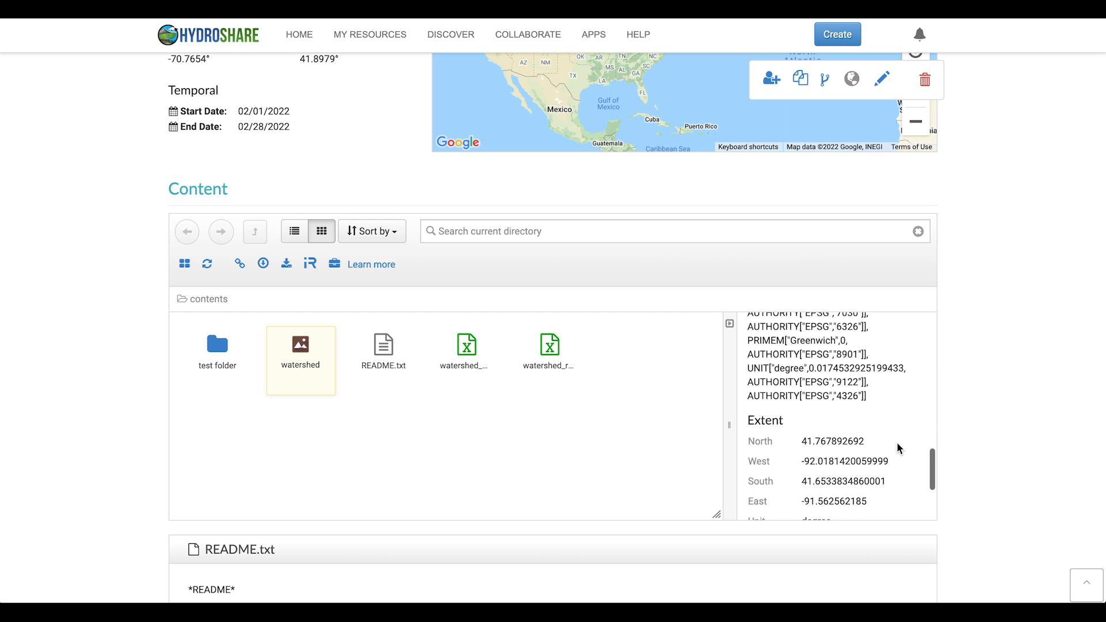